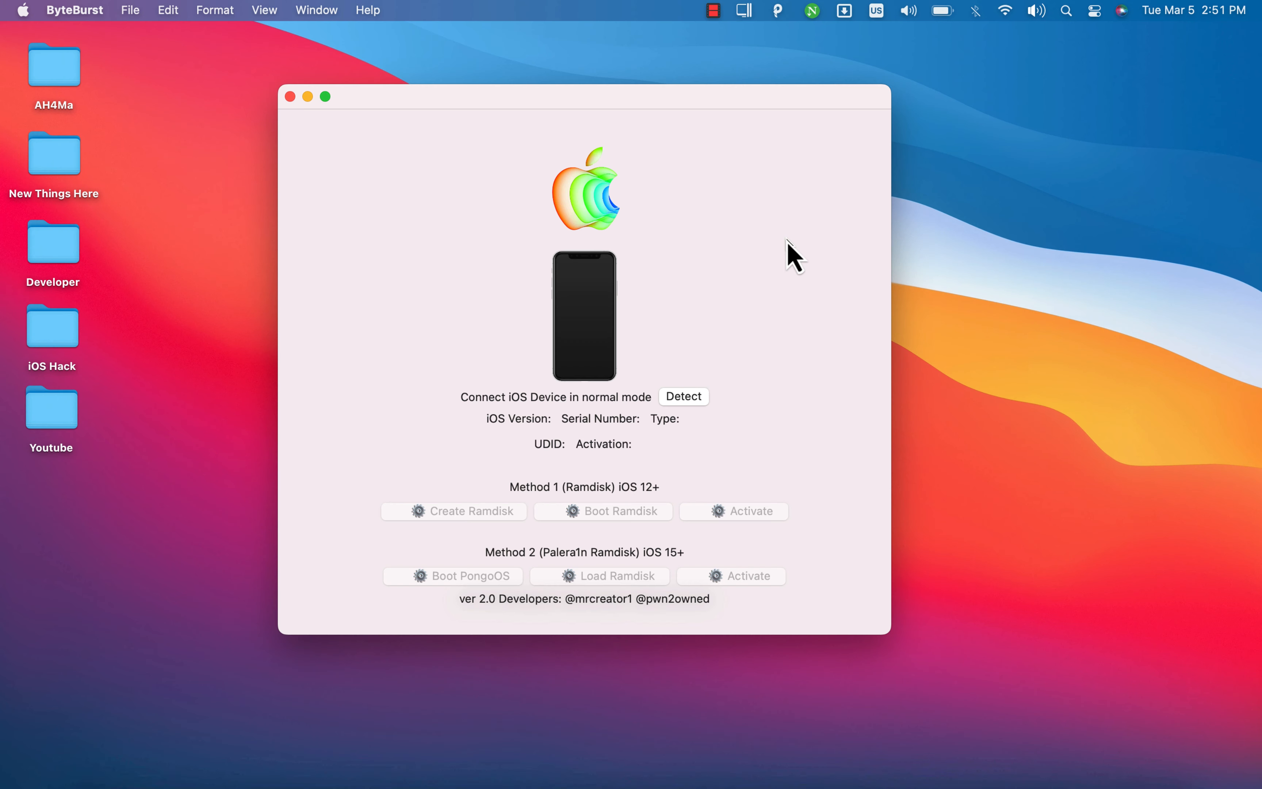
mouse_move(625, 291)
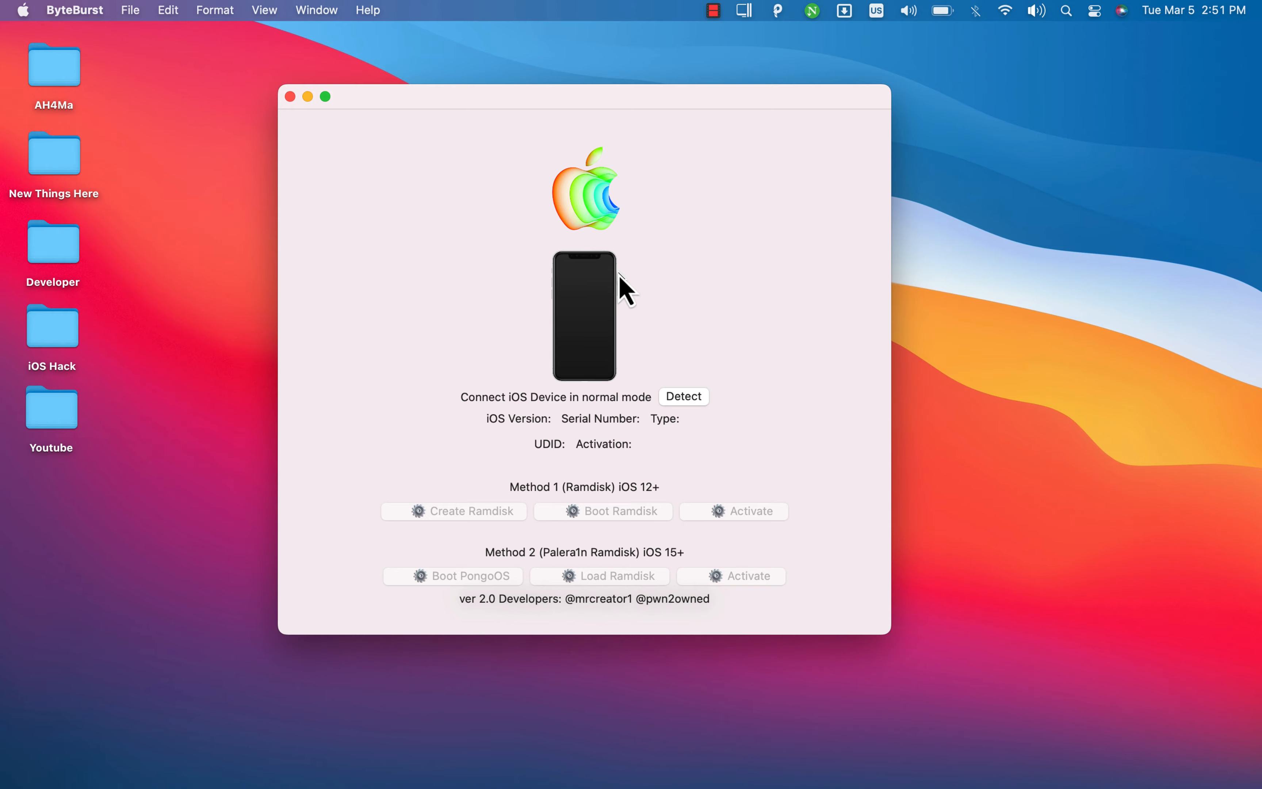
mouse_move(603, 198)
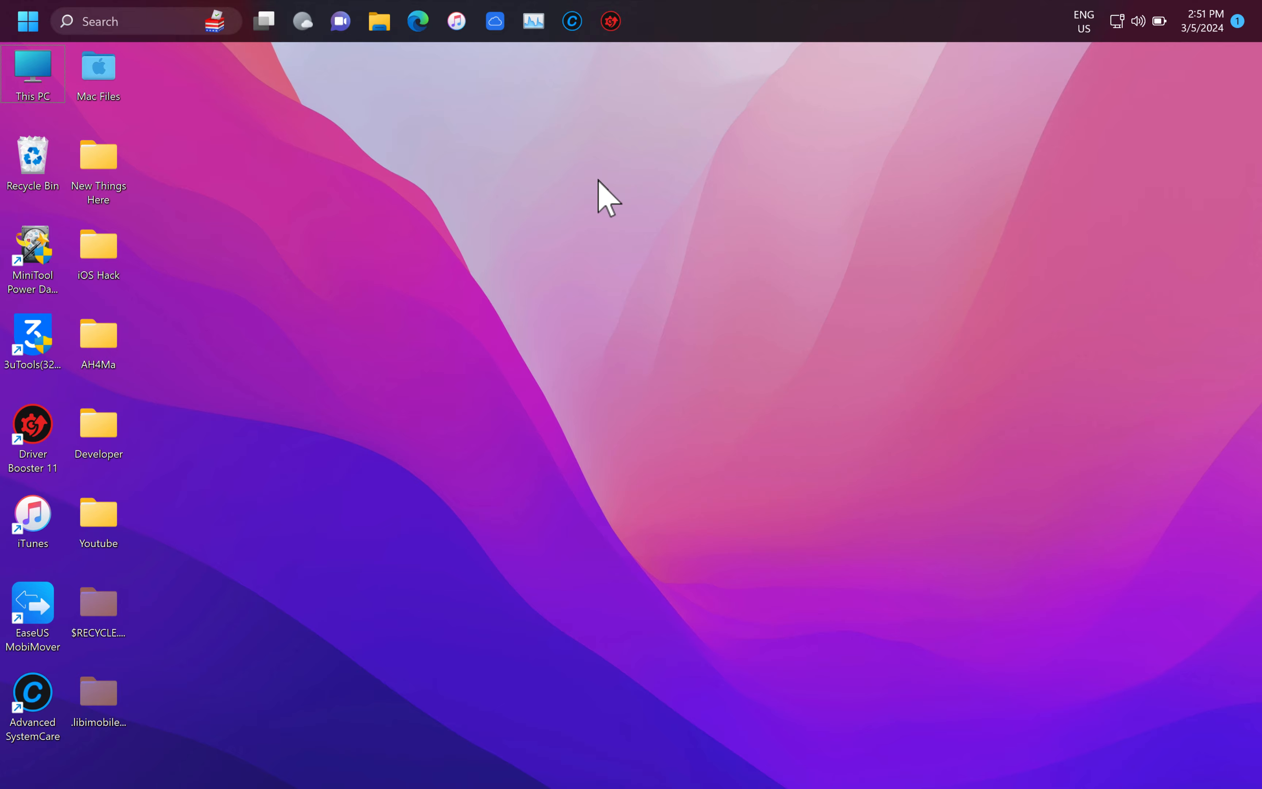
Launch ByteBurst3.0.exe and allow it to make changes to the computer
left_click(26, 21)
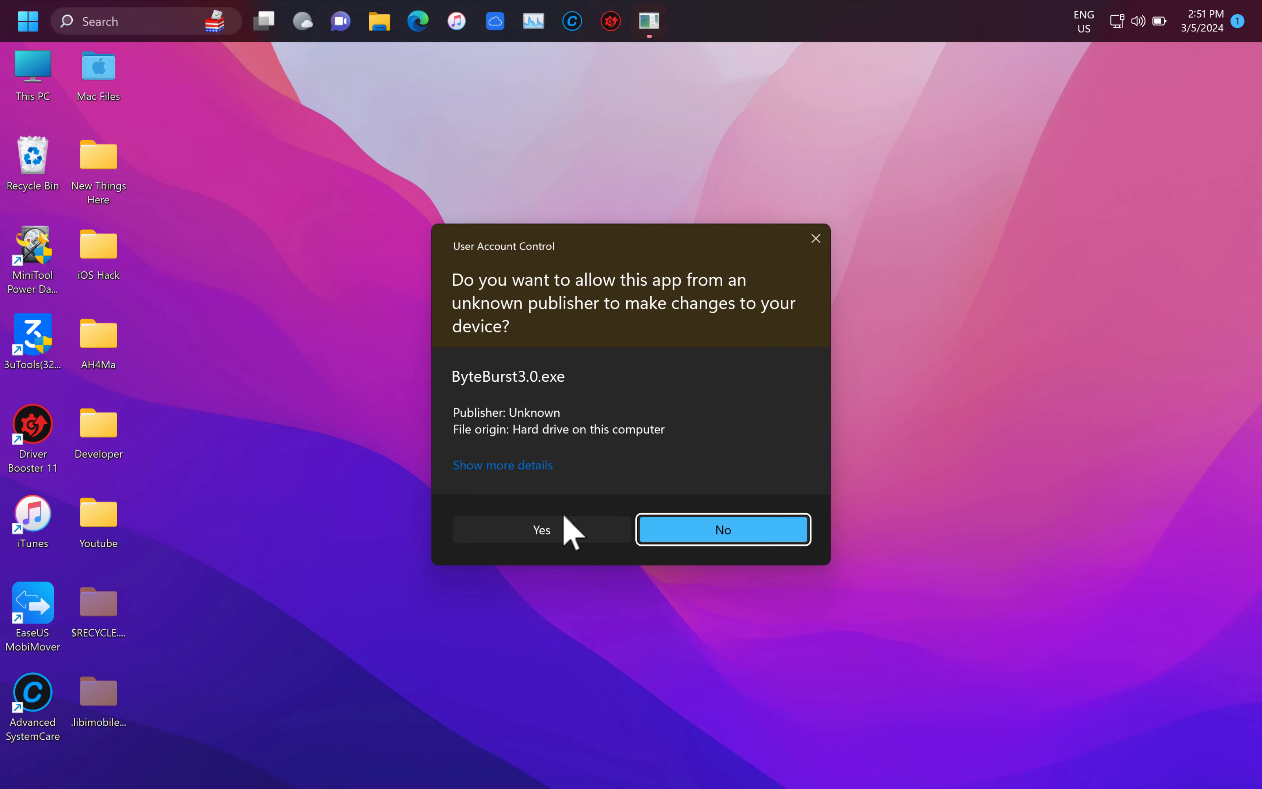
left_click(542, 529)
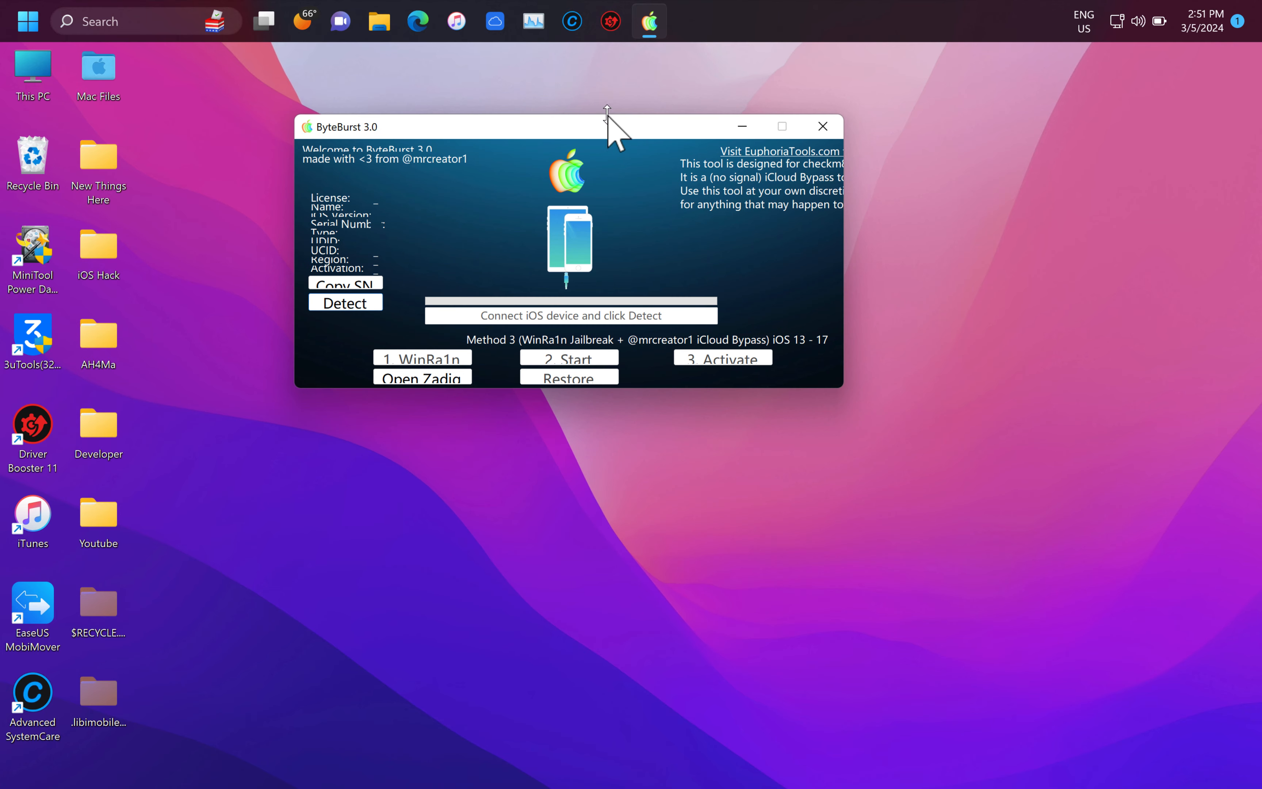
mouse_move(656, 141)
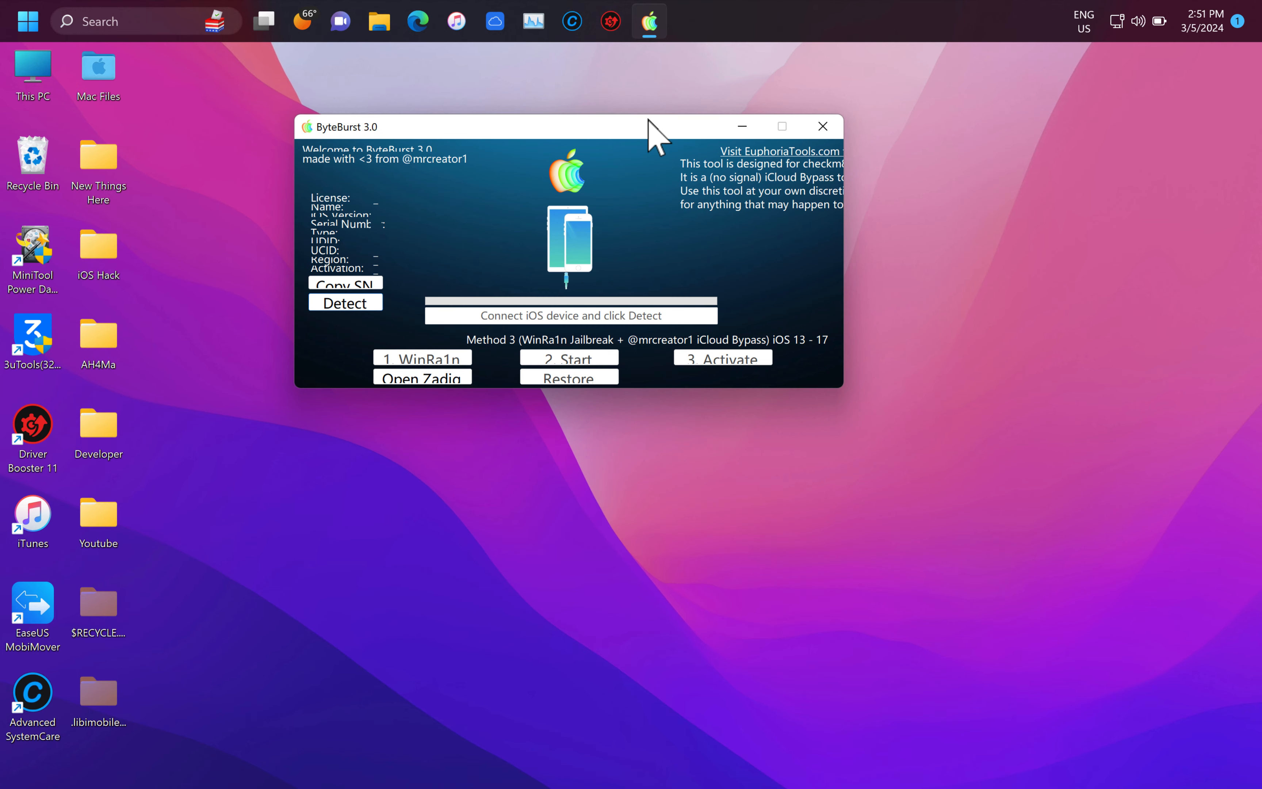
mouse_move(587, 205)
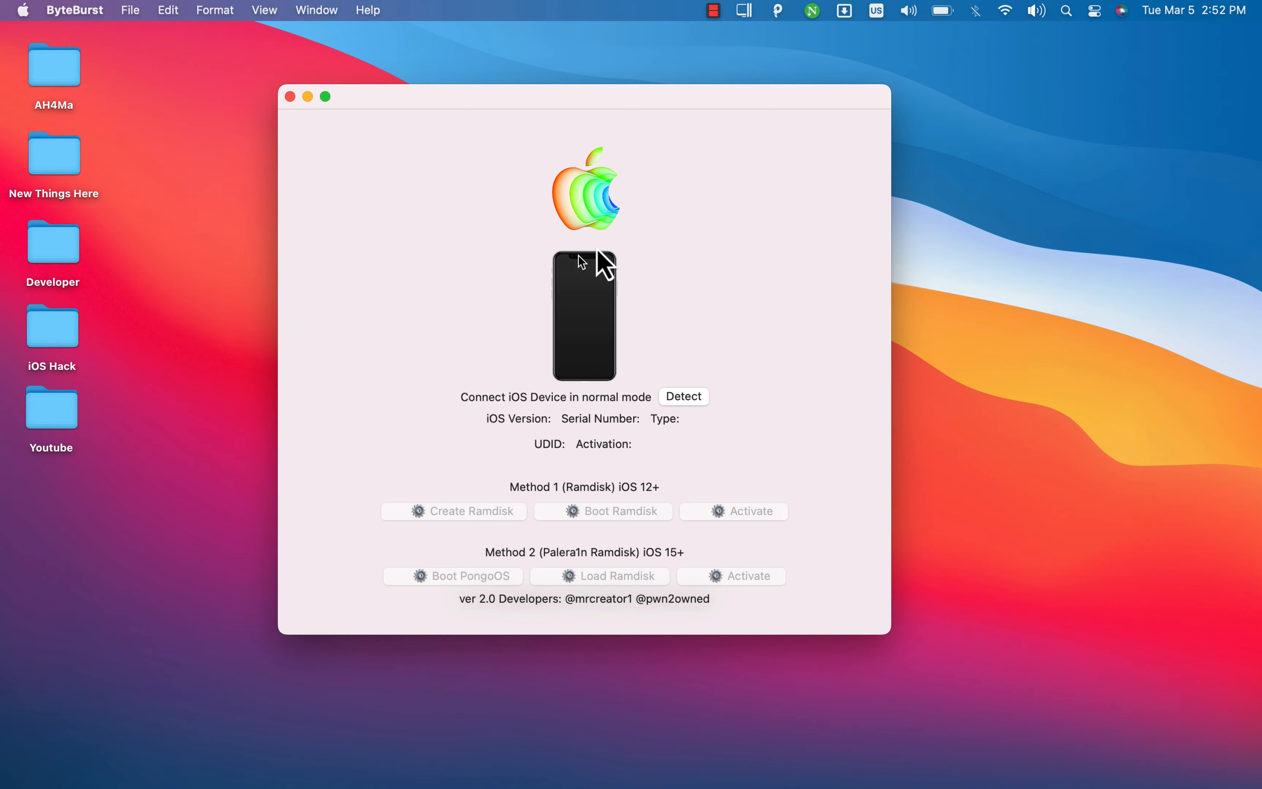
mouse_move(581, 214)
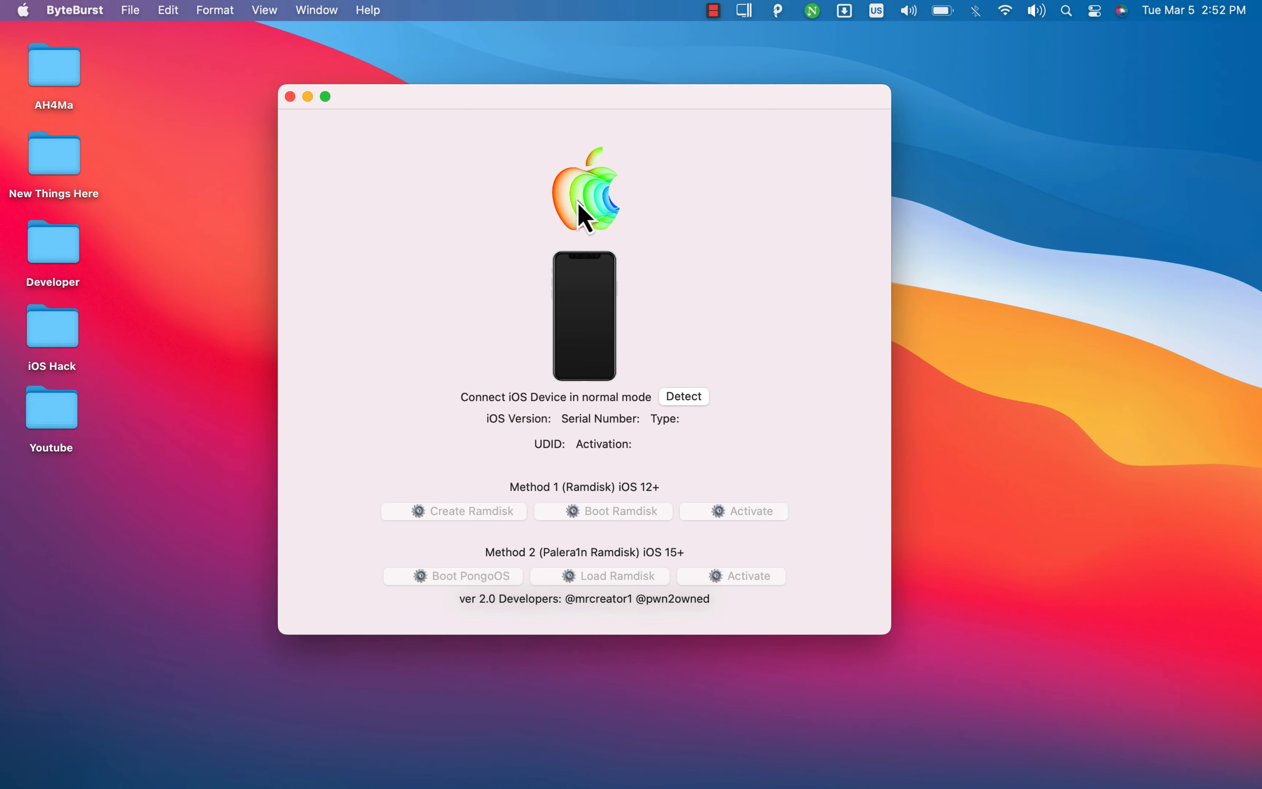
mouse_move(636, 174)
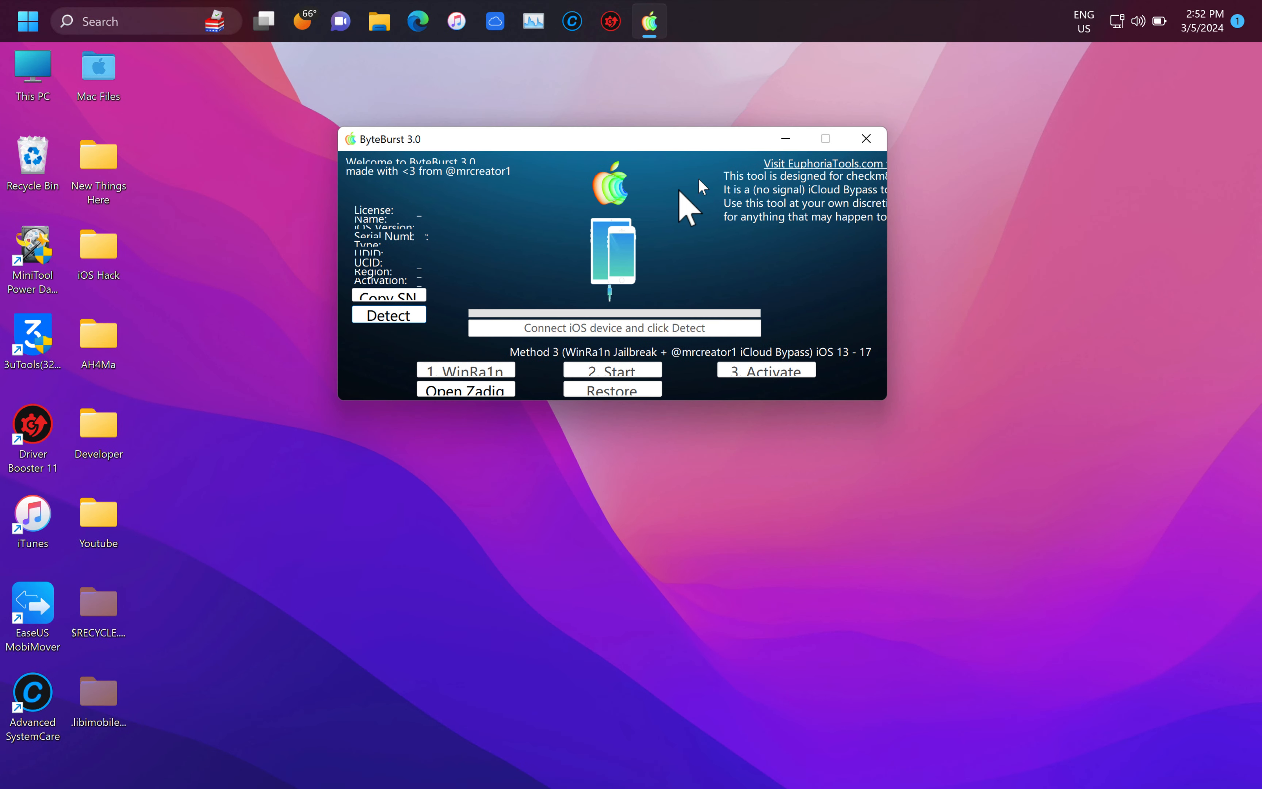
mouse_move(644, 149)
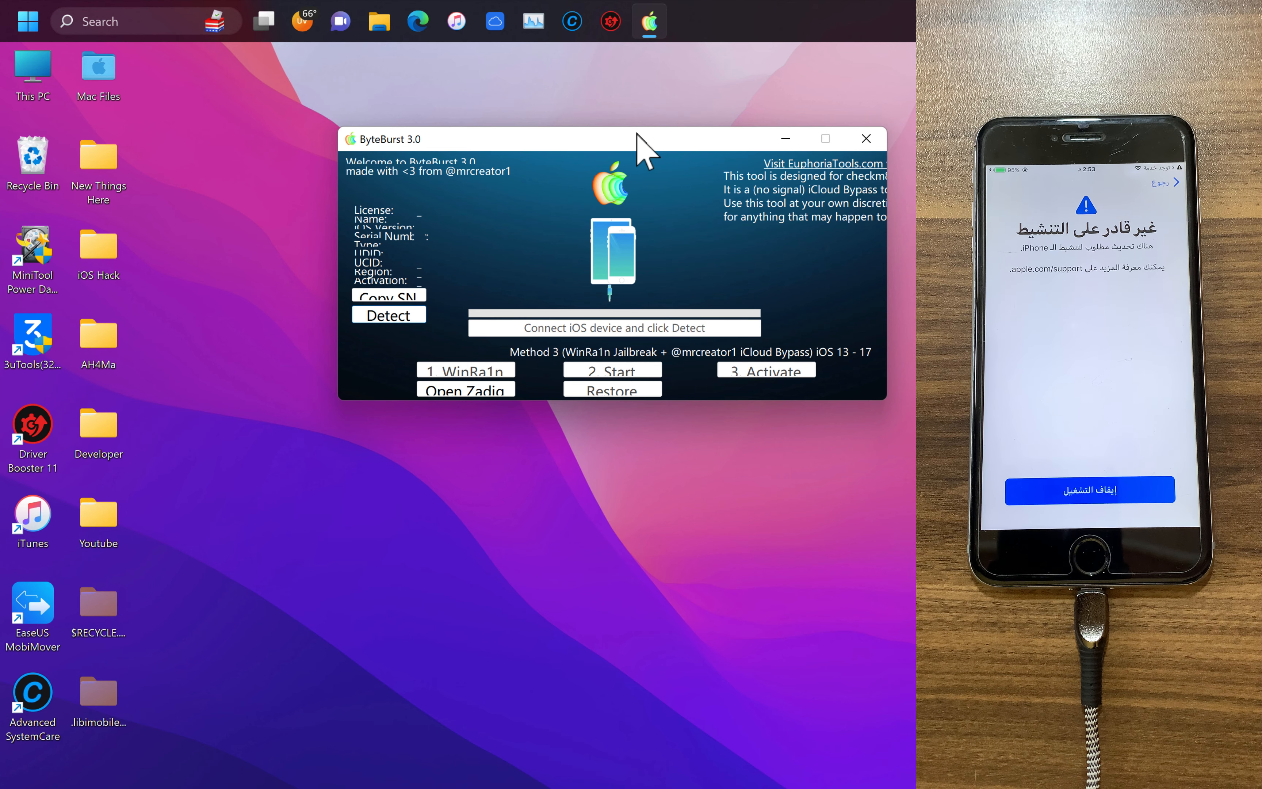
mouse_move(557, 277)
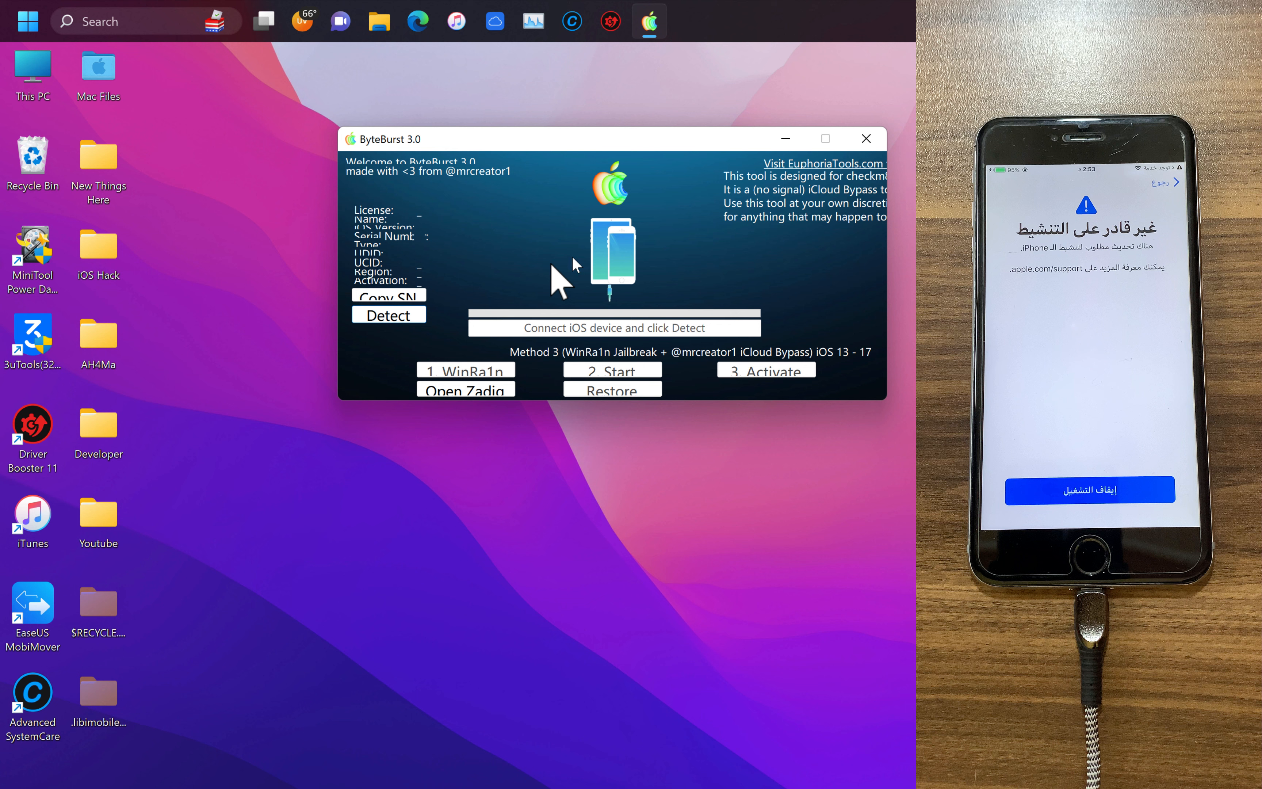
Detect the iPhone 6+ on iOS 12.5.7 and validate its ByteBurst registration
left_click(388, 314)
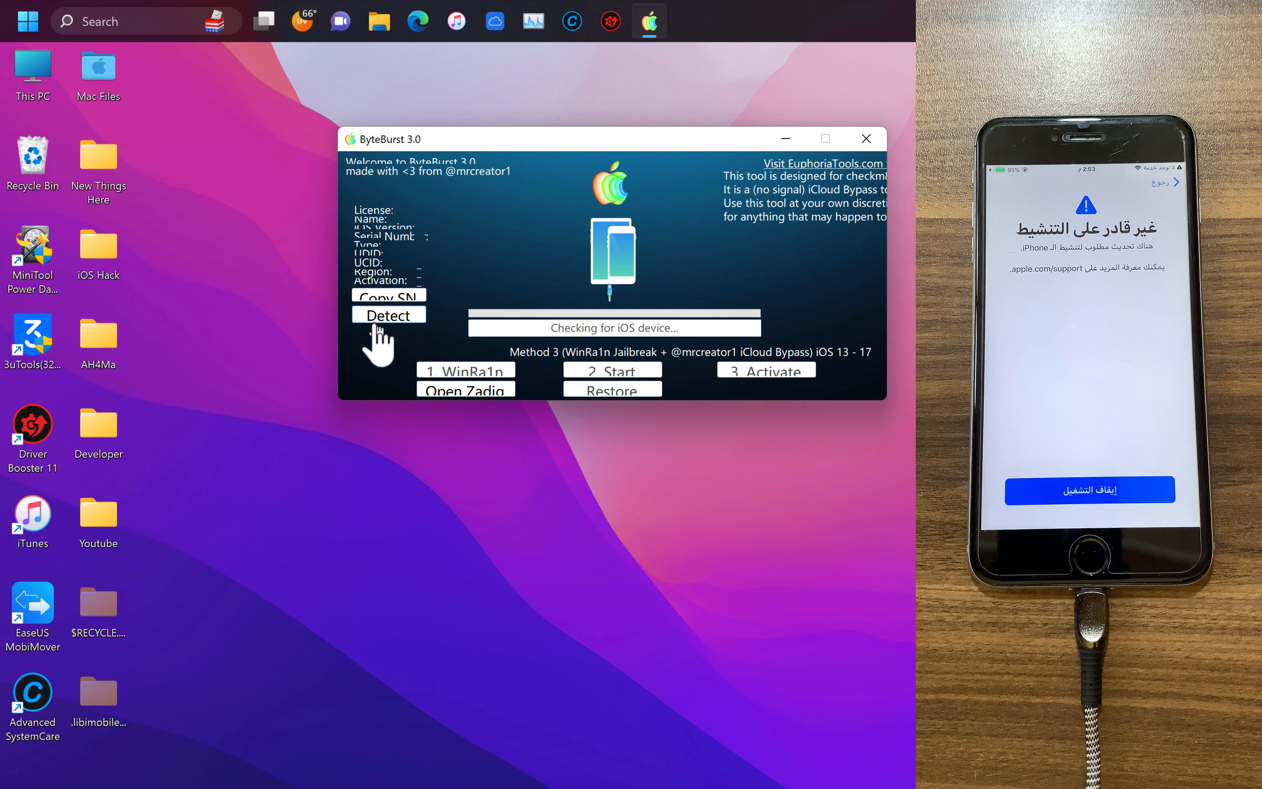
left_click(388, 315)
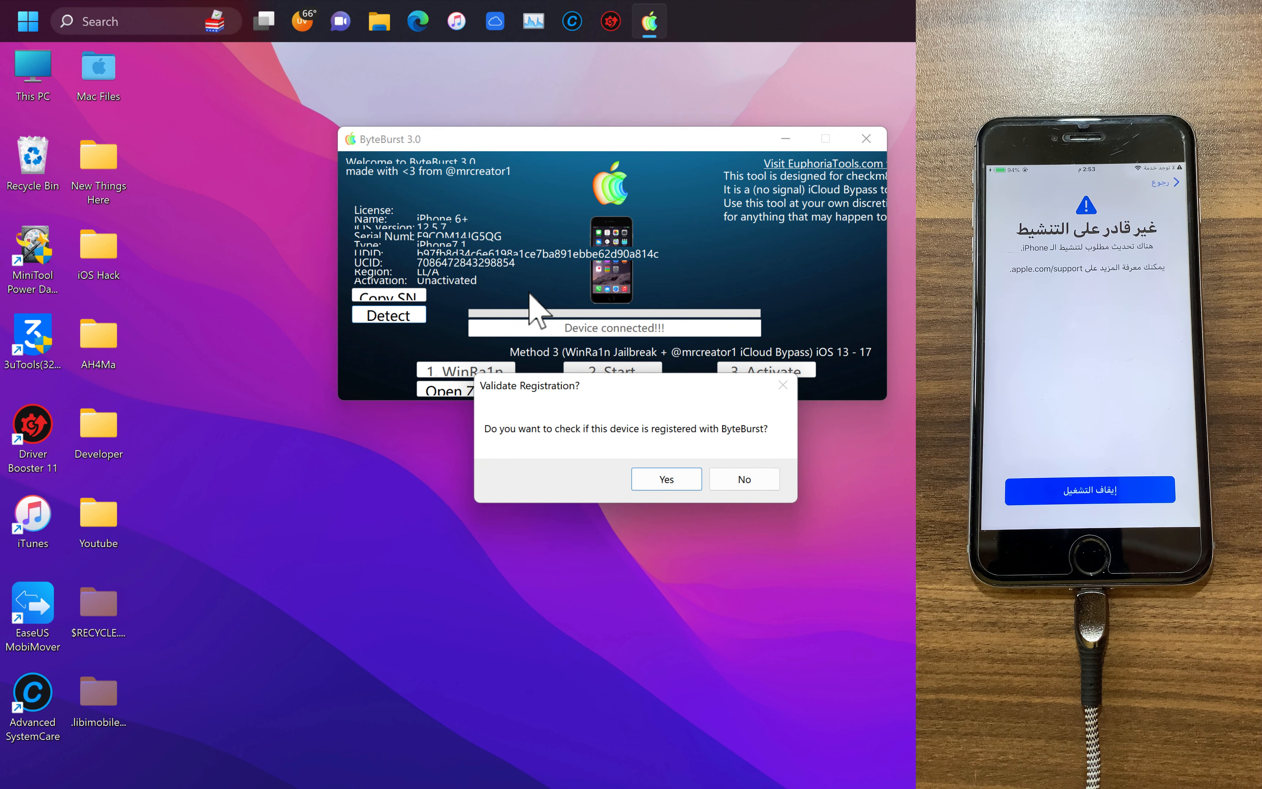
mouse_move(584, 447)
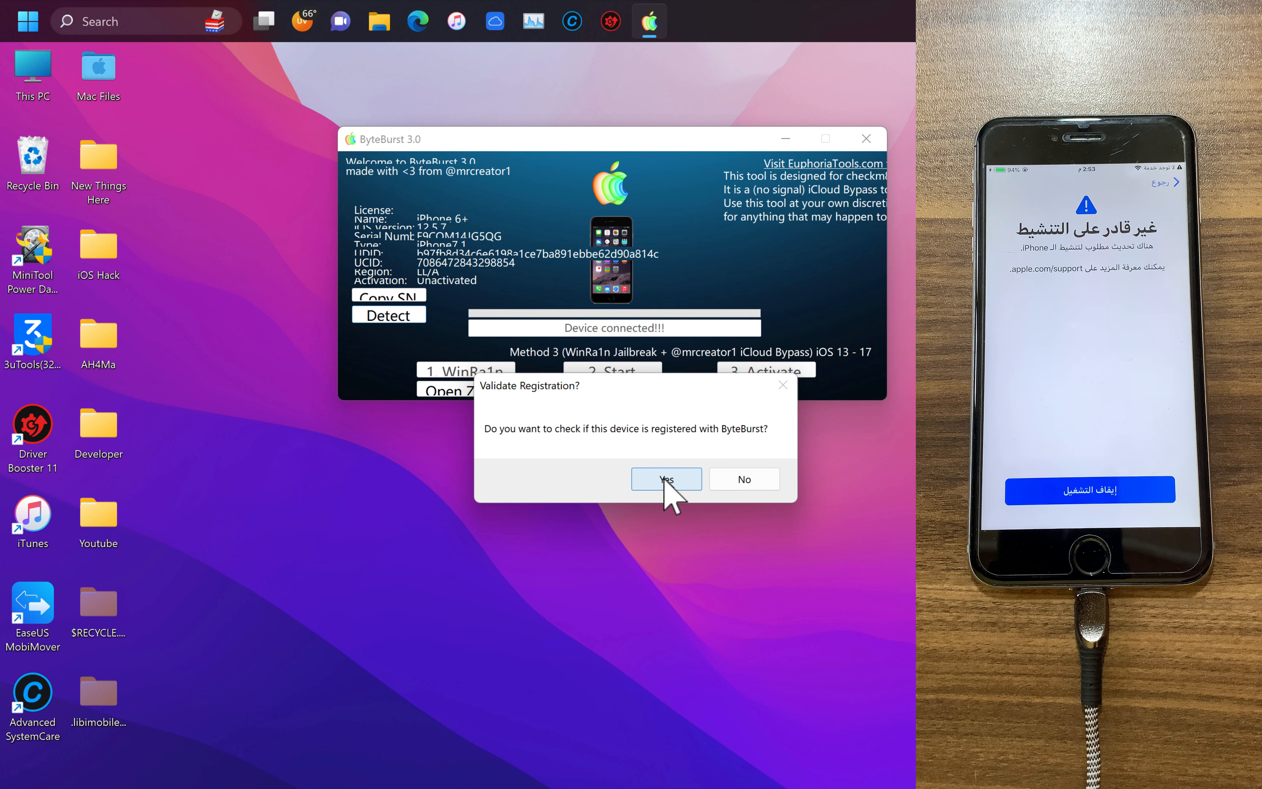
left_click(666, 478)
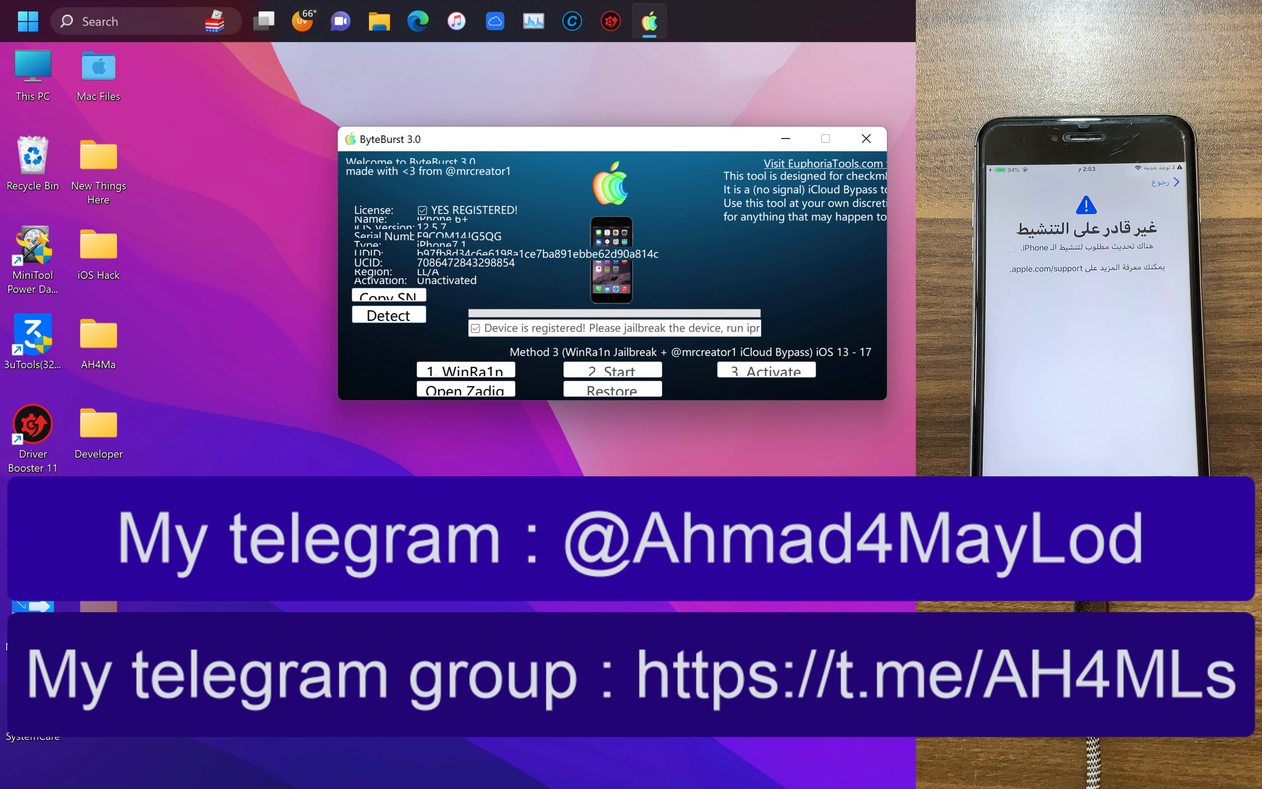
mouse_move(531, 370)
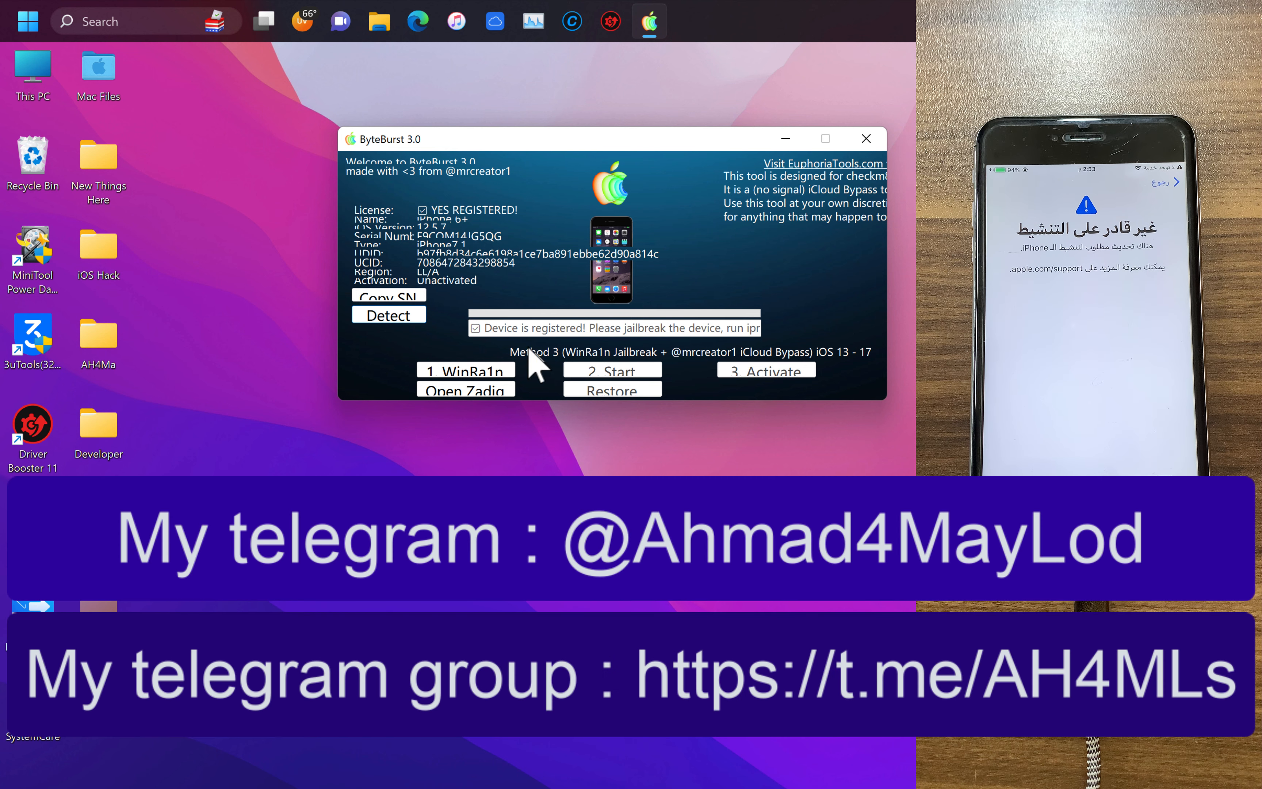
mouse_move(622, 344)
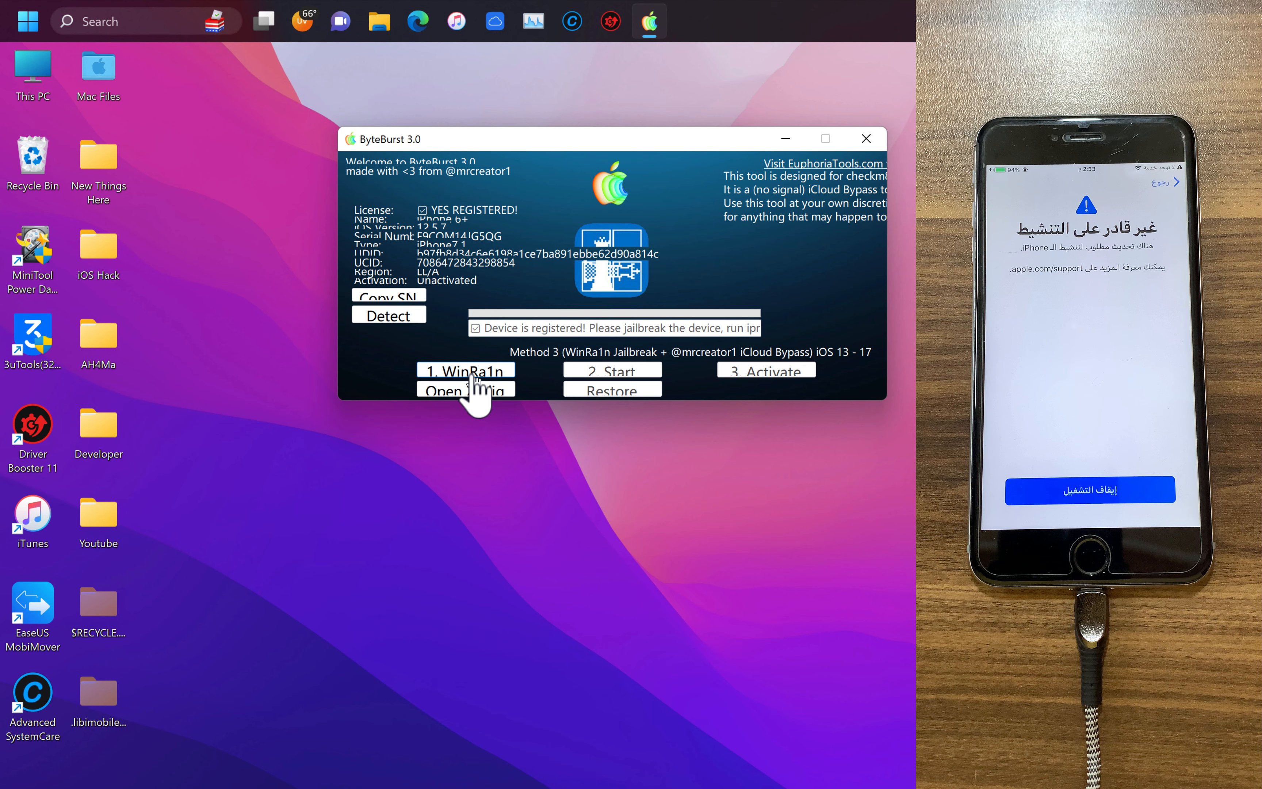
Start WinRa1n, choose Checkra1n 0.12.4 and continue to the recovery-mode instructions
left_click(464, 370)
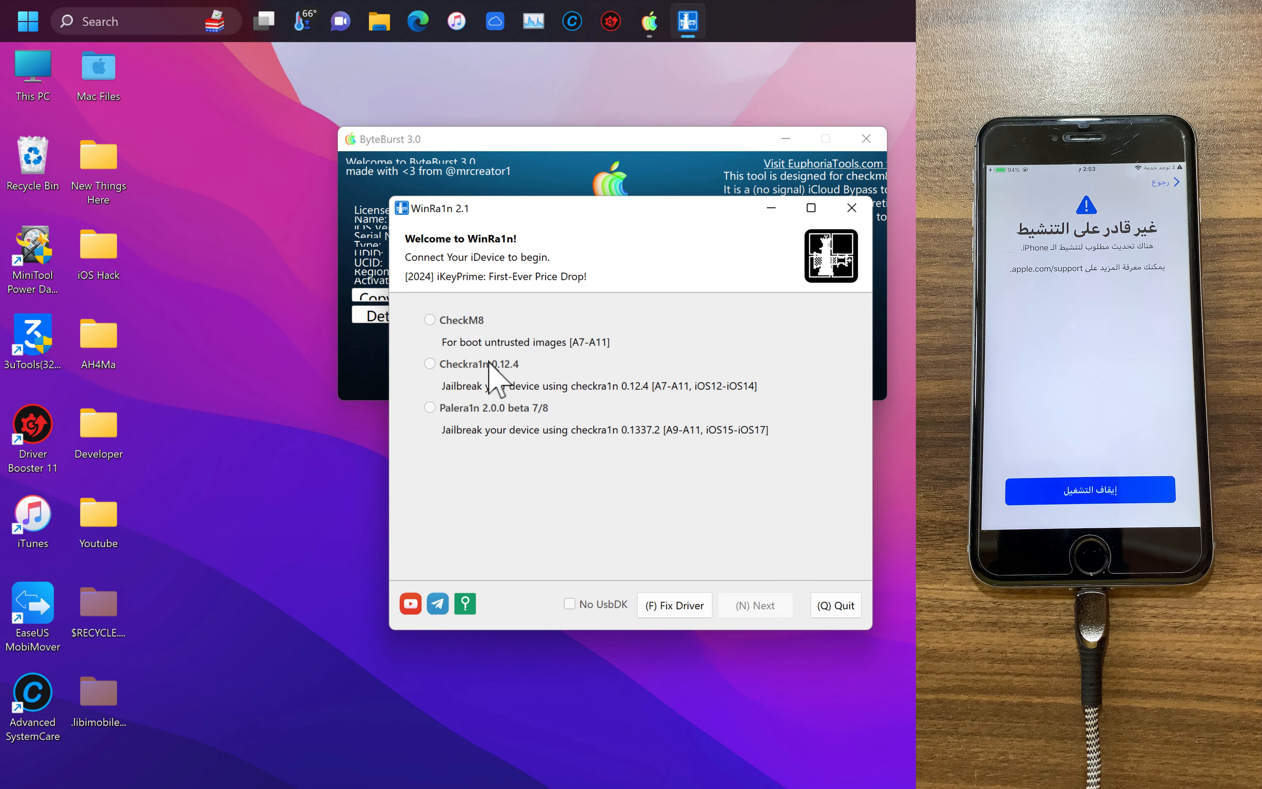
left_click(429, 364)
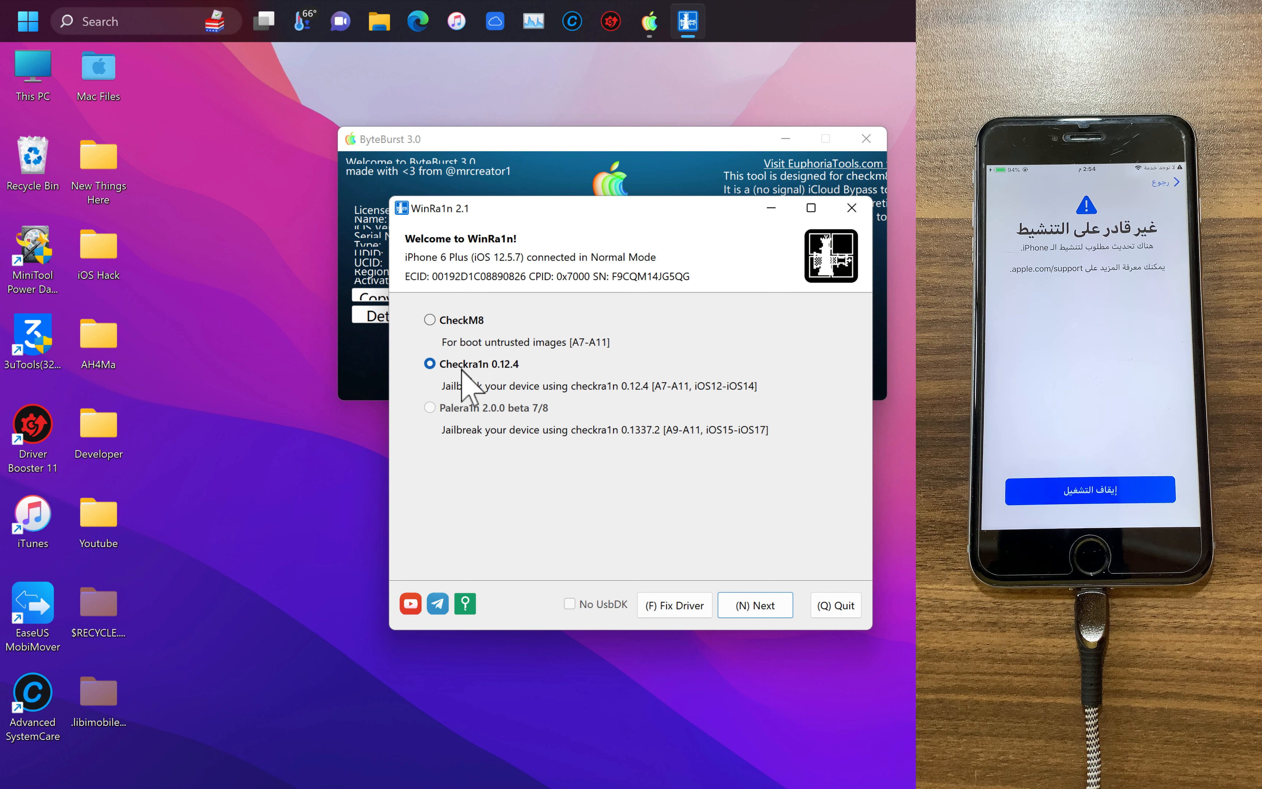
mouse_move(483, 390)
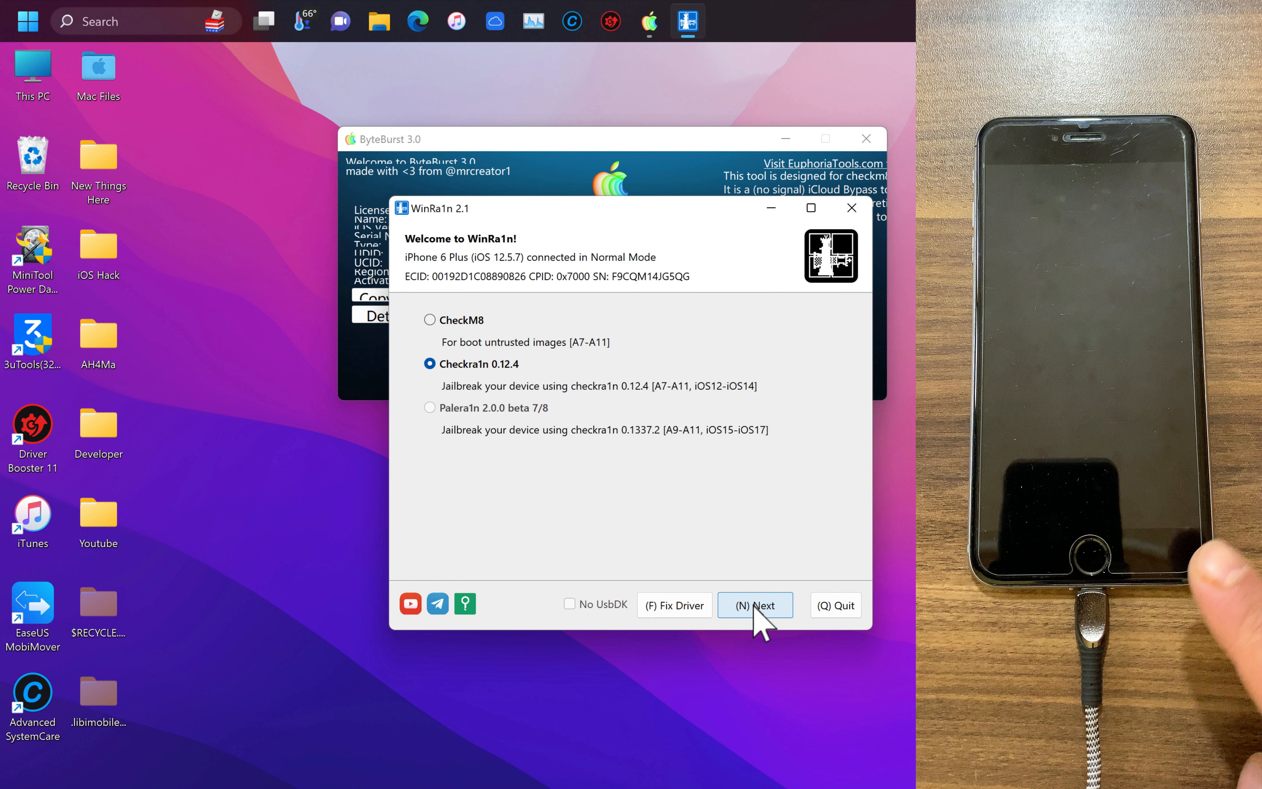
left_click(755, 605)
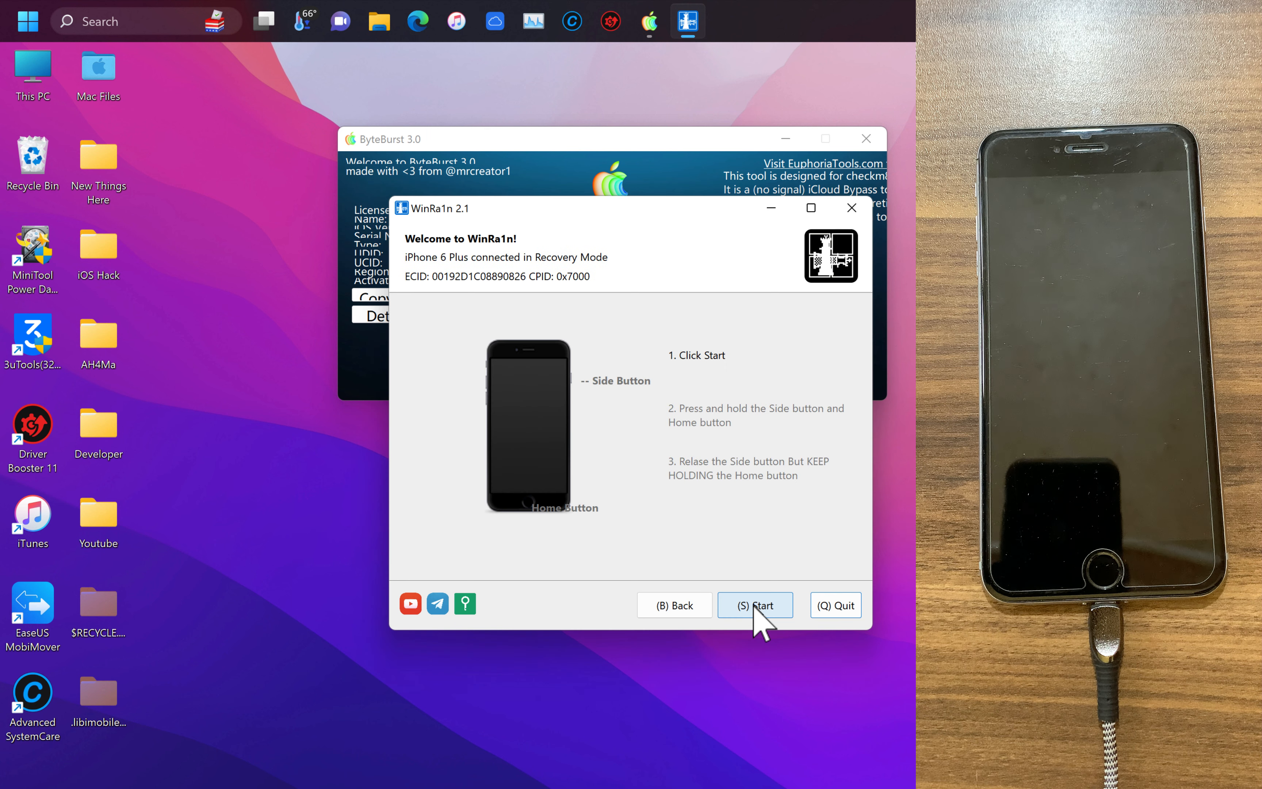
mouse_move(756, 610)
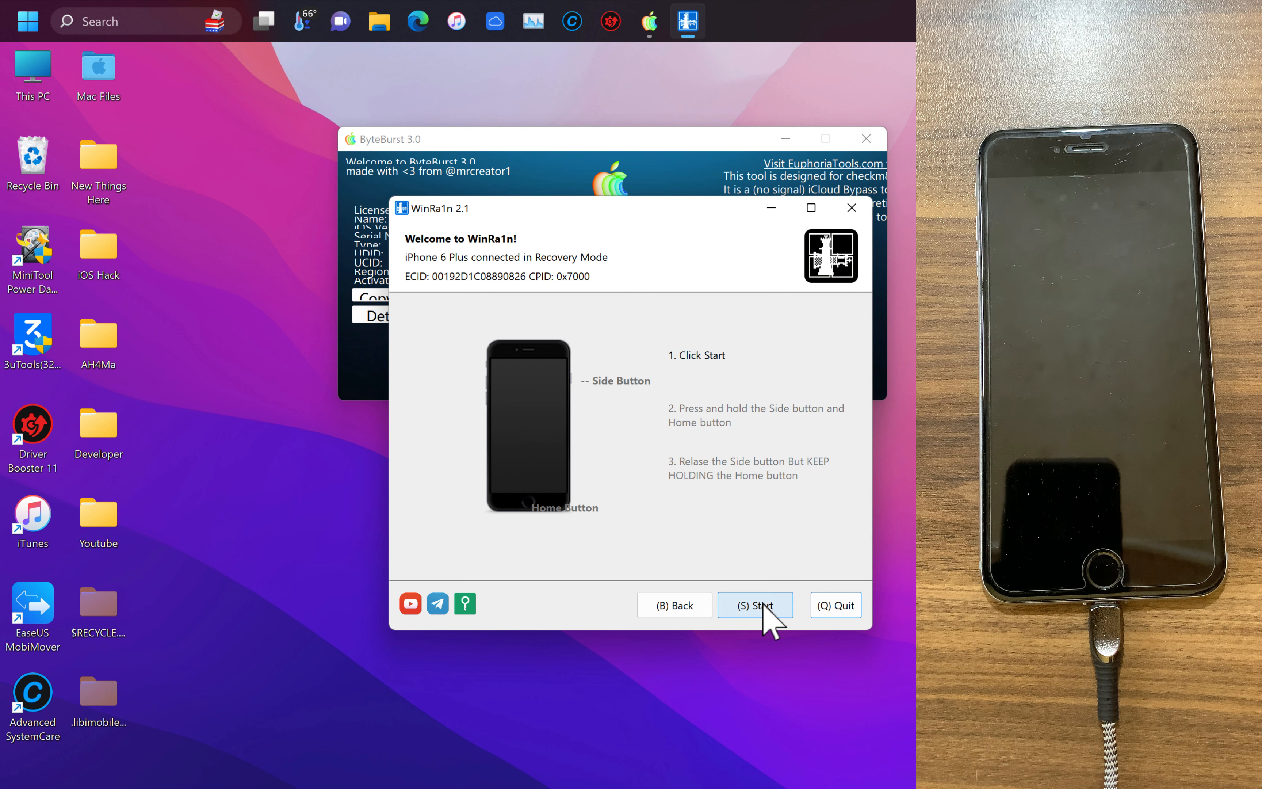
Start the Checkra1n jailbreak countdown so the iPhone enters DFU and CheckRa1n Mode
left_click(755, 604)
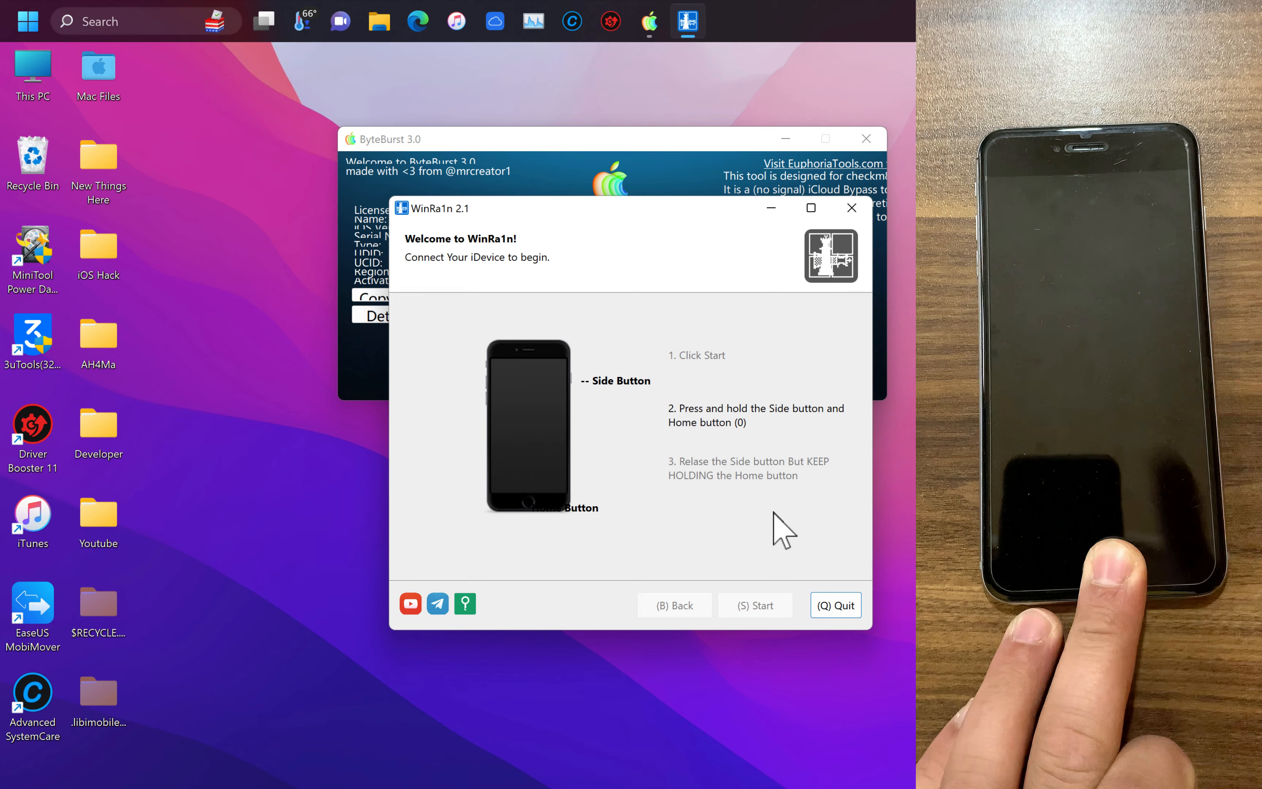
left_click(754, 605)
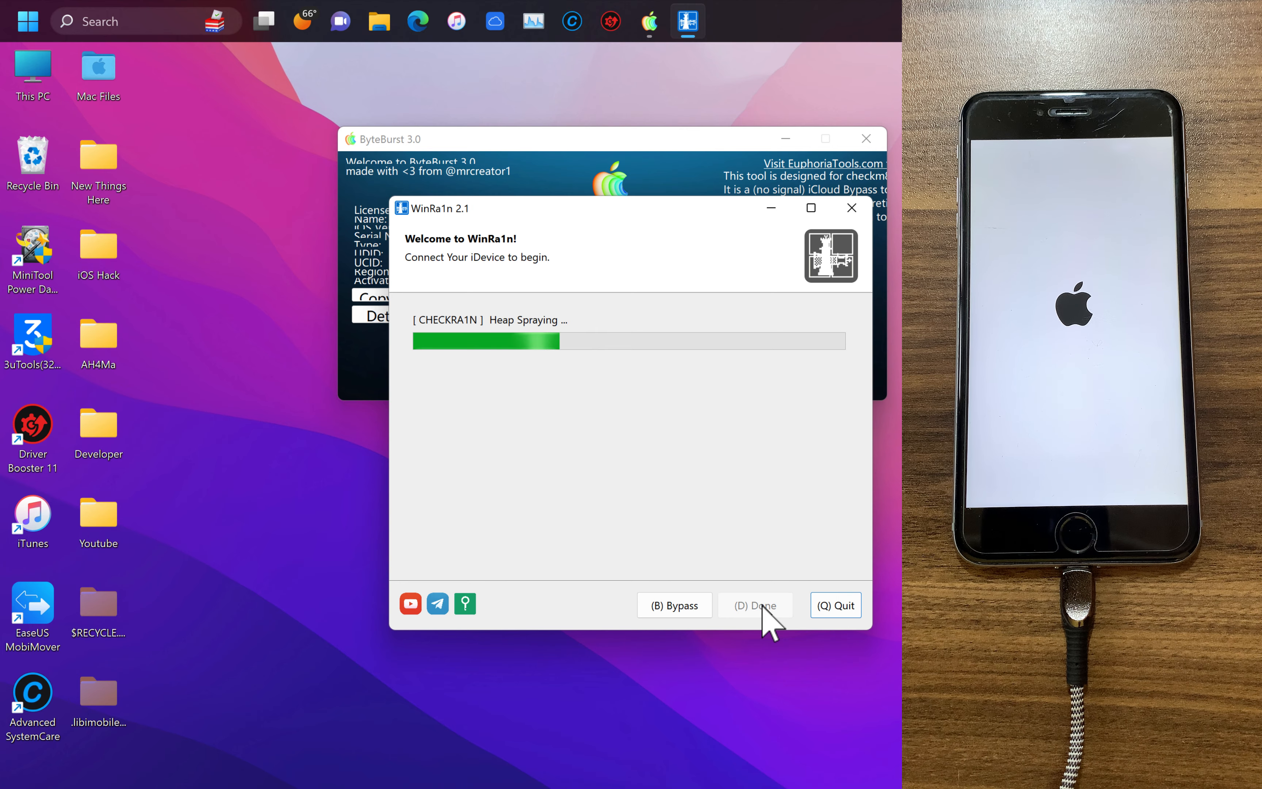
mouse_move(655, 390)
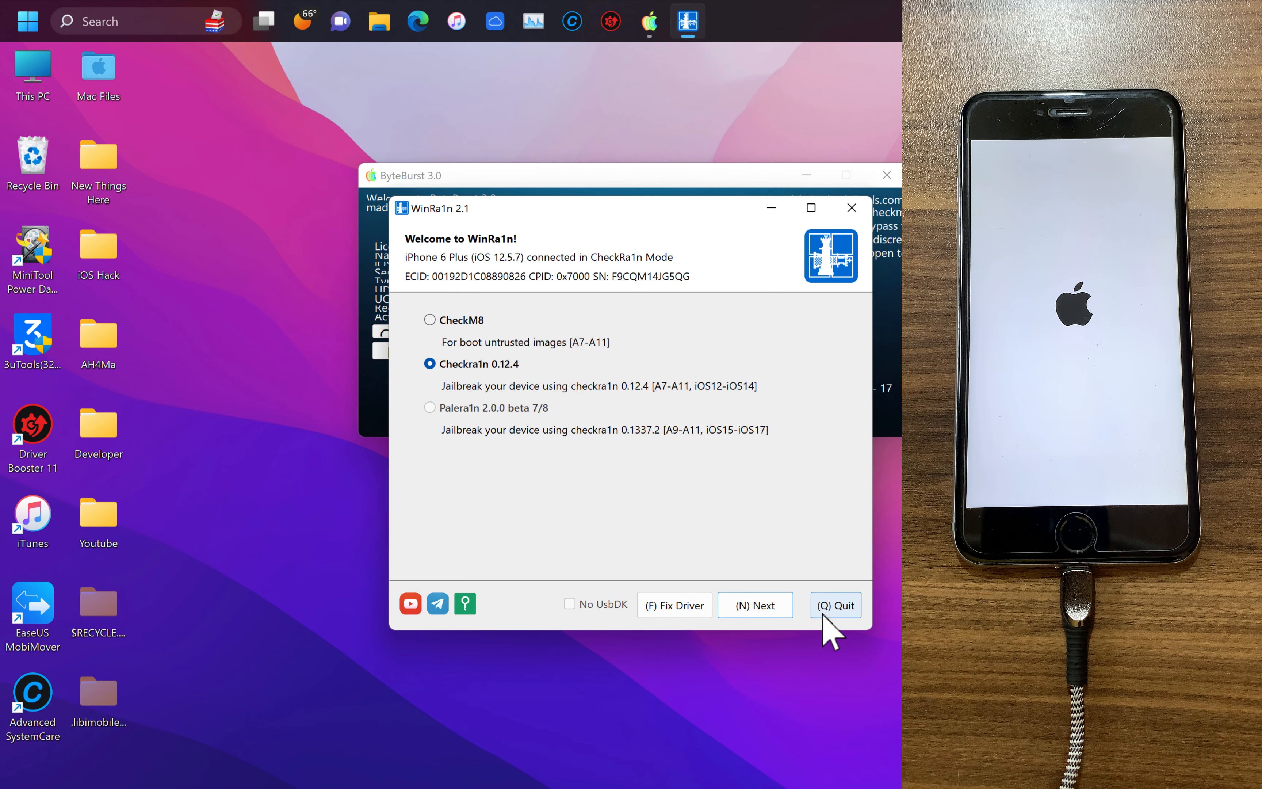
Quit WinRa1n and start ByteBurst's iproxy server for the jailbroken iPhone
left_click(834, 605)
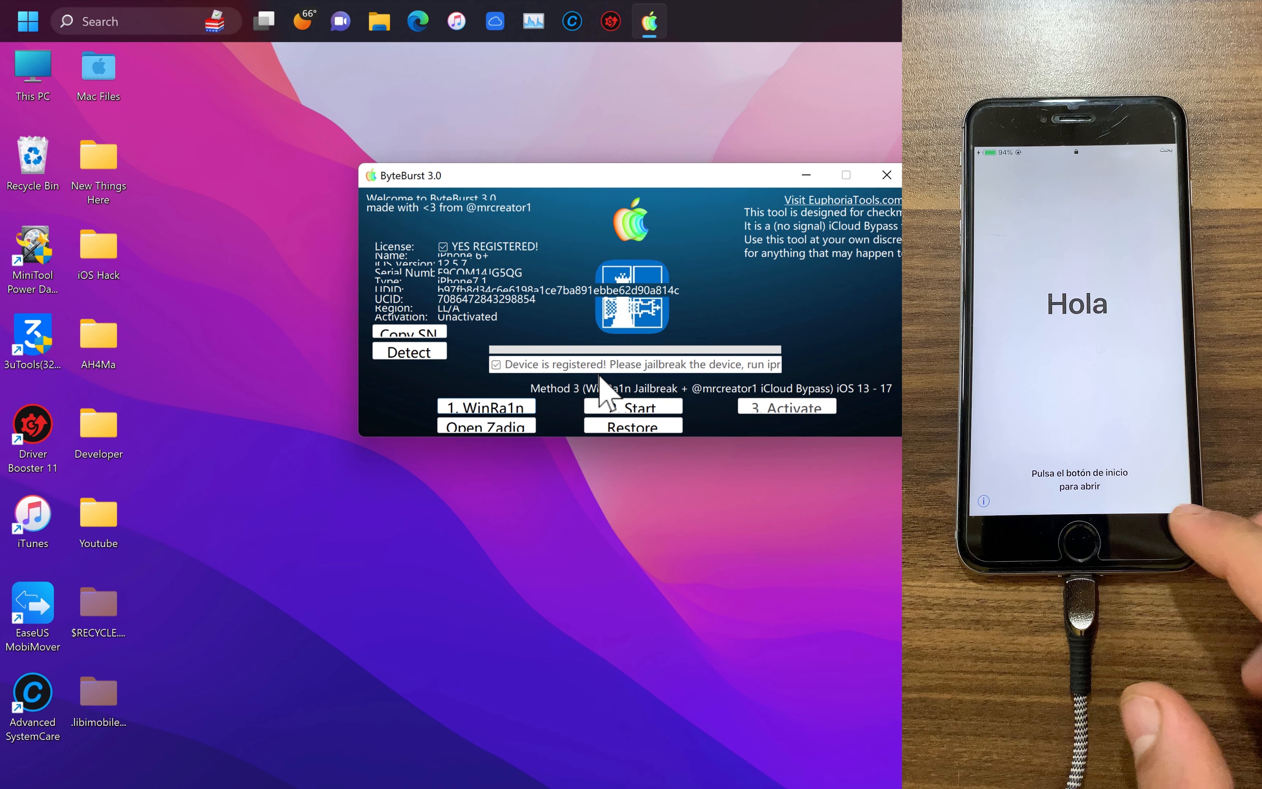
left_click(633, 405)
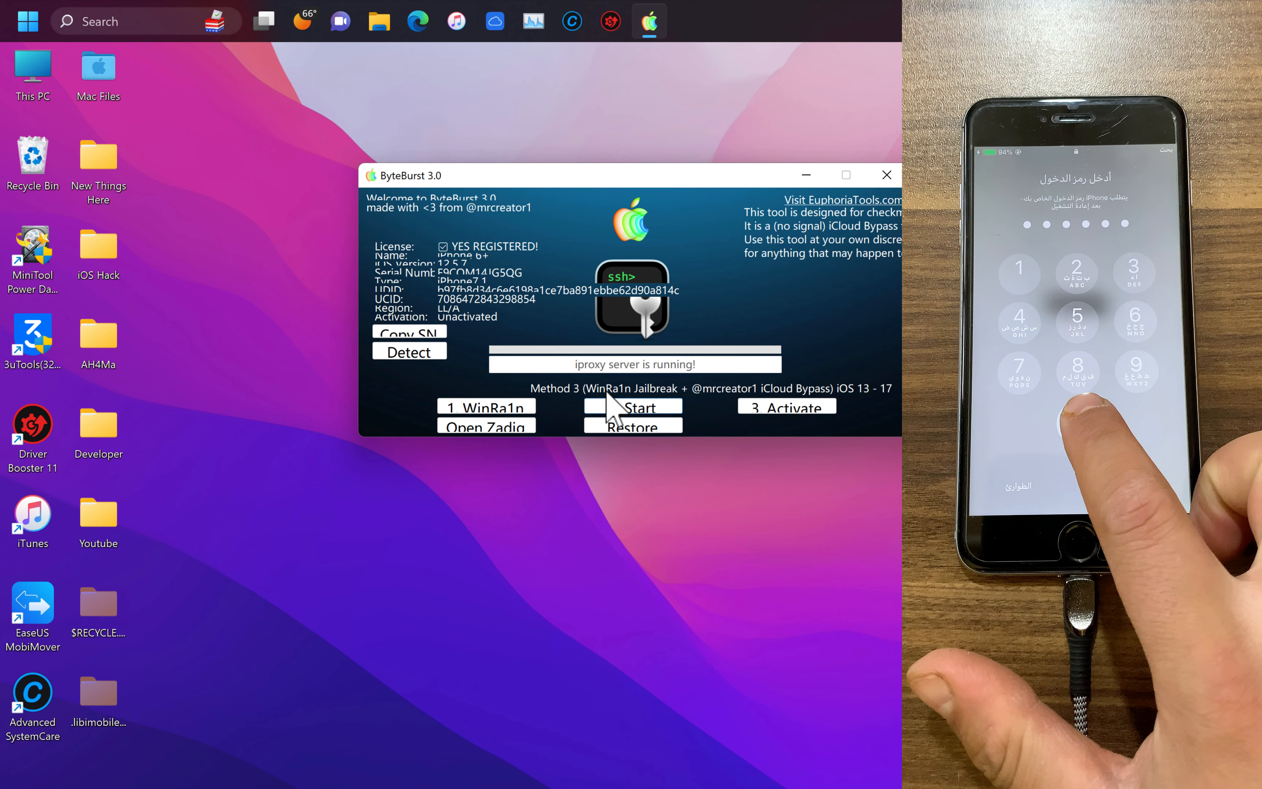
left_click(632, 407)
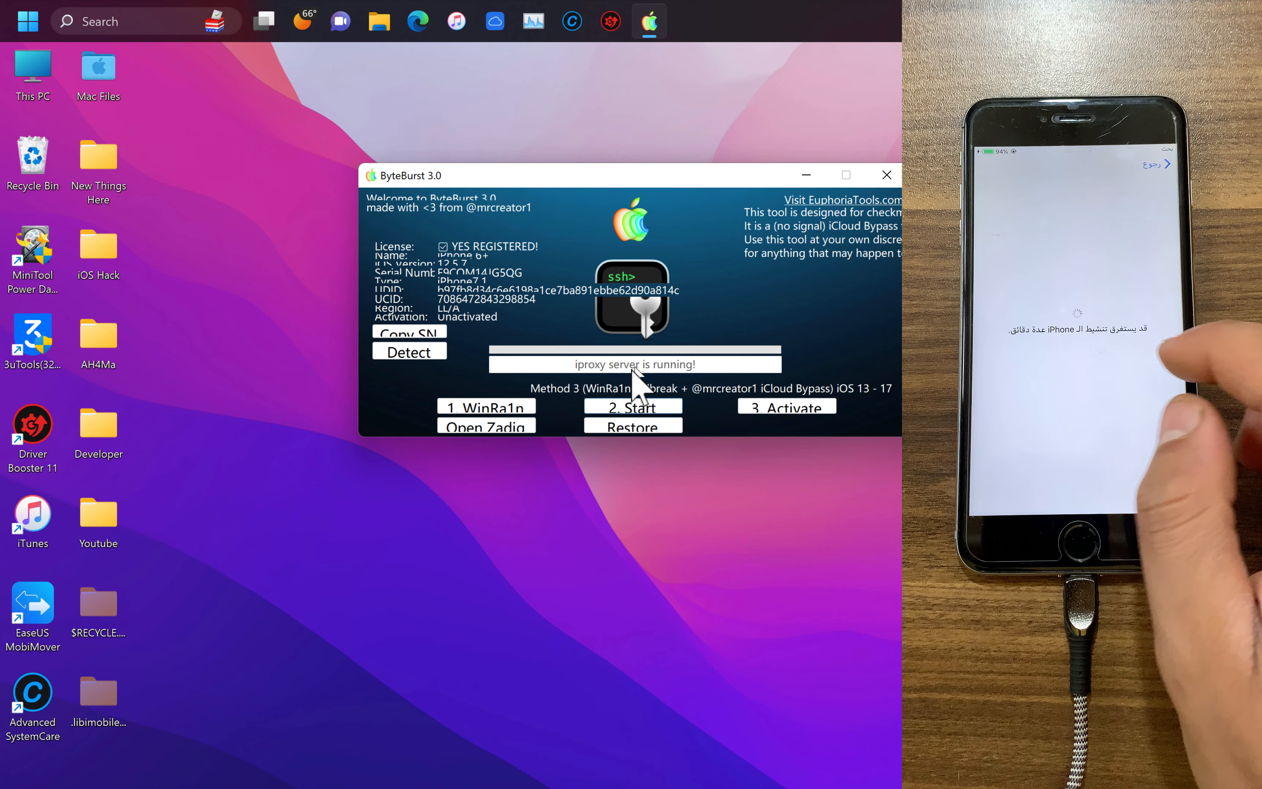
mouse_move(571, 418)
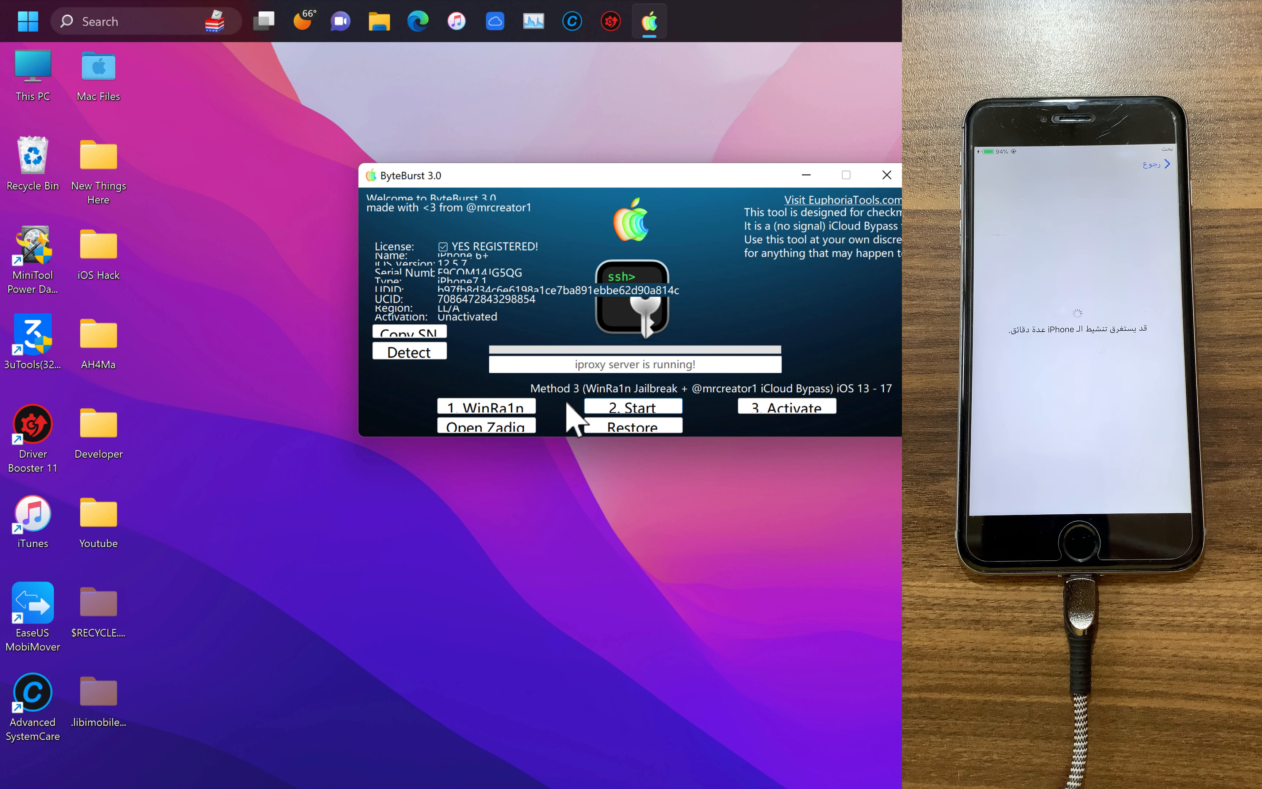
mouse_move(573, 415)
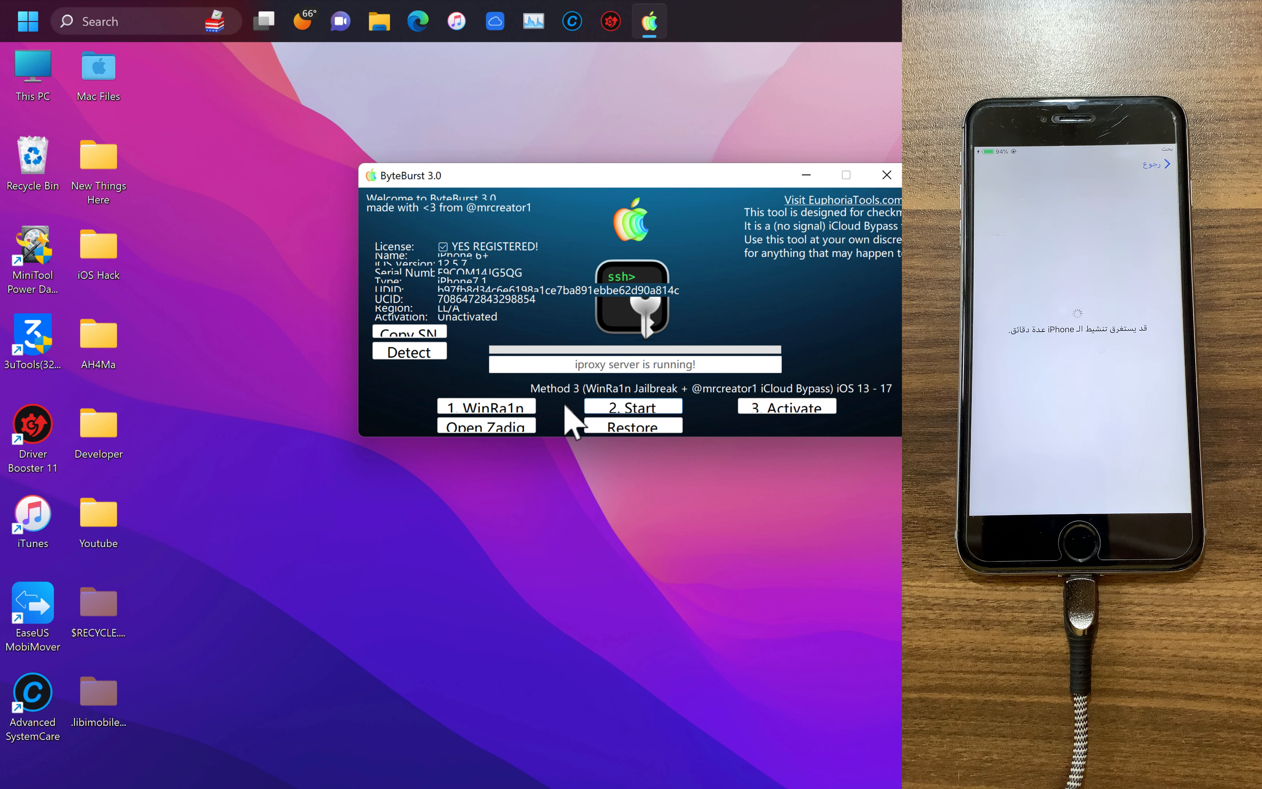
Run step 3 Activate to bypass the iCloud lock on the iPhone 6 Plus
left_click(787, 405)
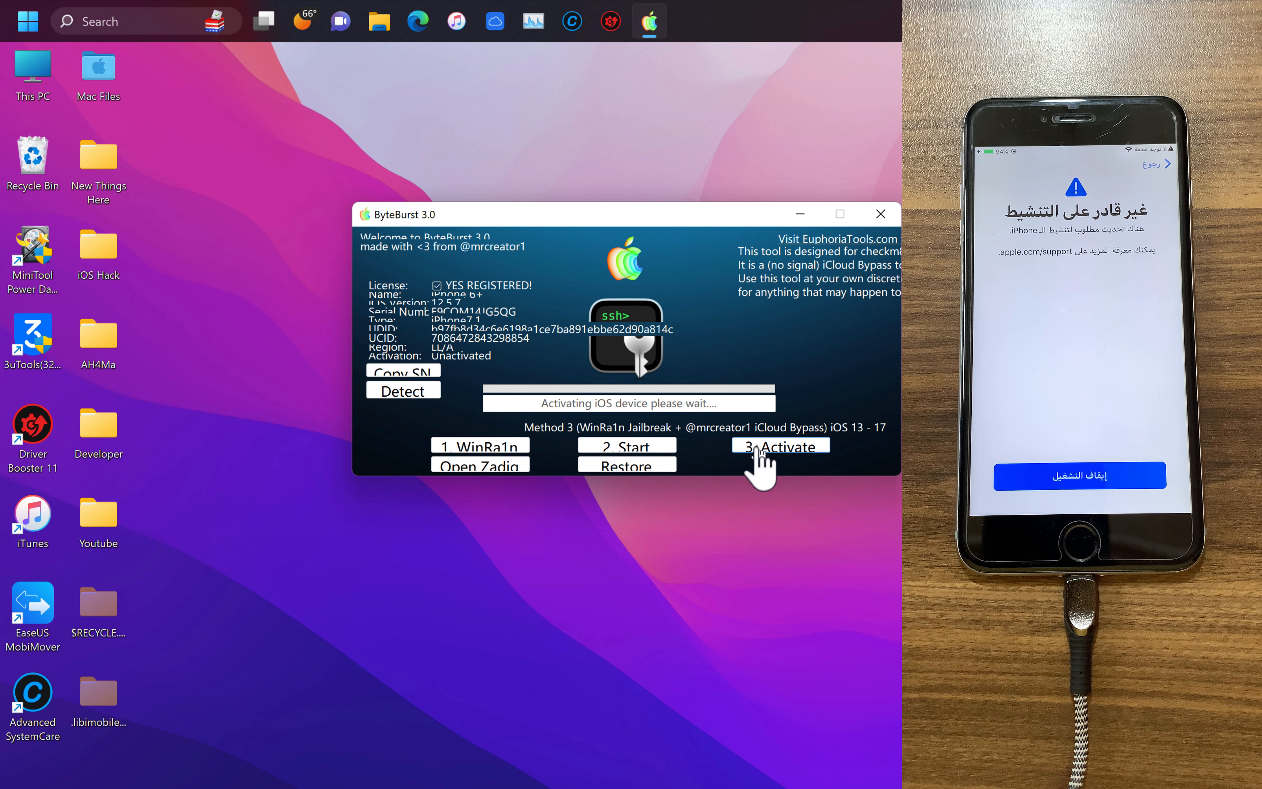
Acknowledge the 'Device is ACTIVATED!' message confirming the bypass
left_click(780, 445)
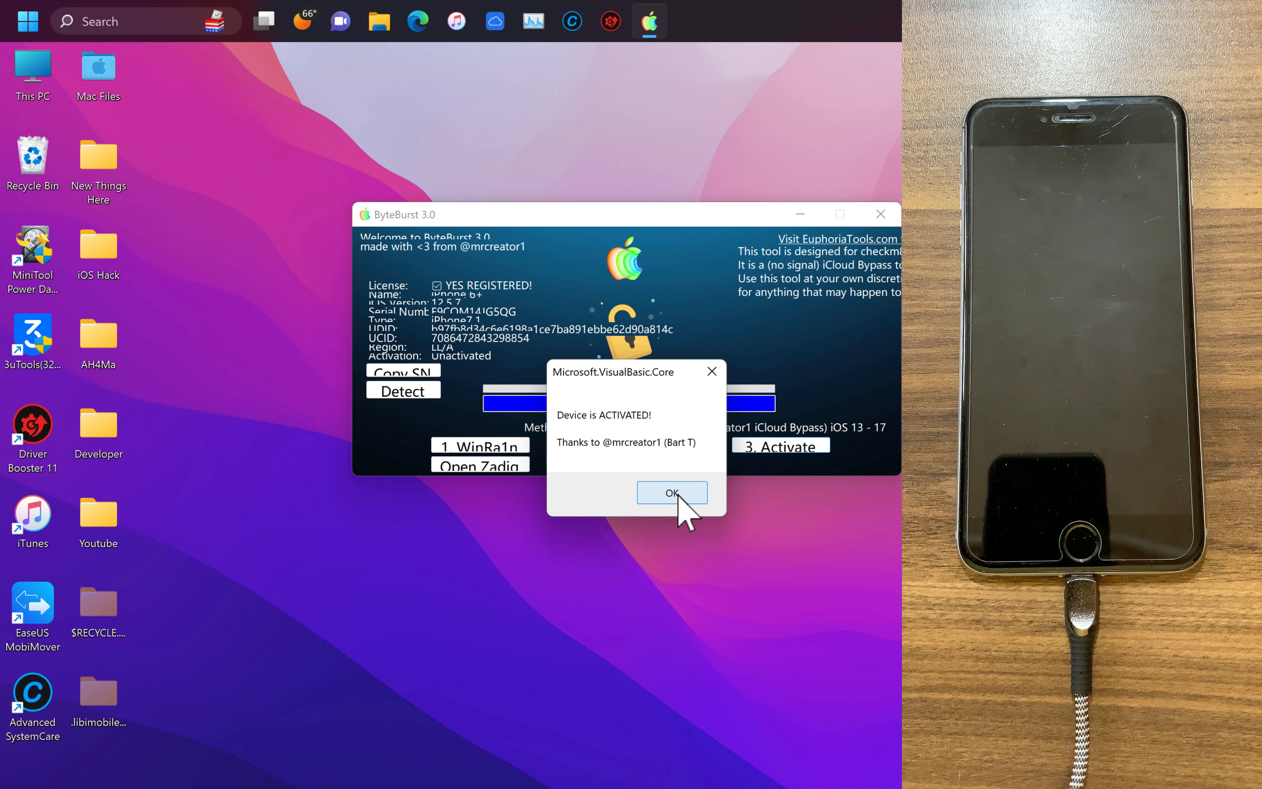
left_click(671, 492)
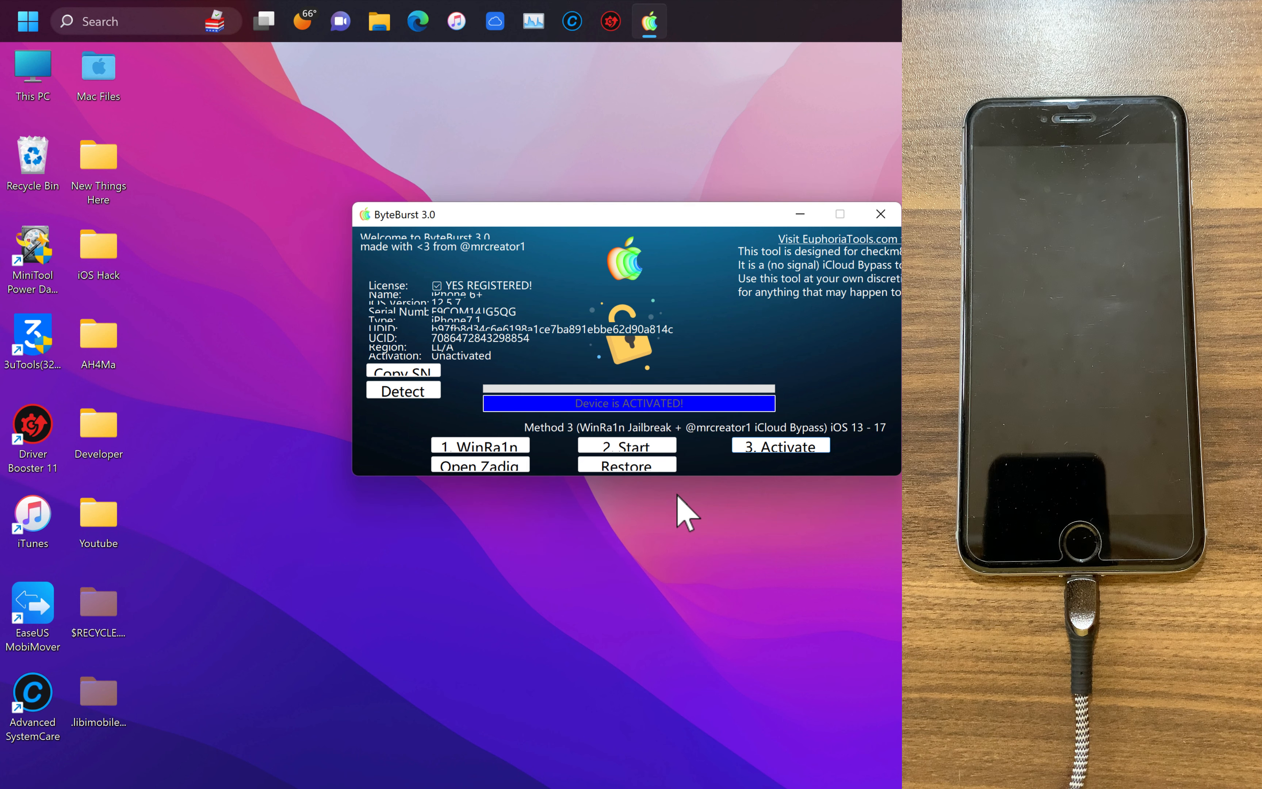